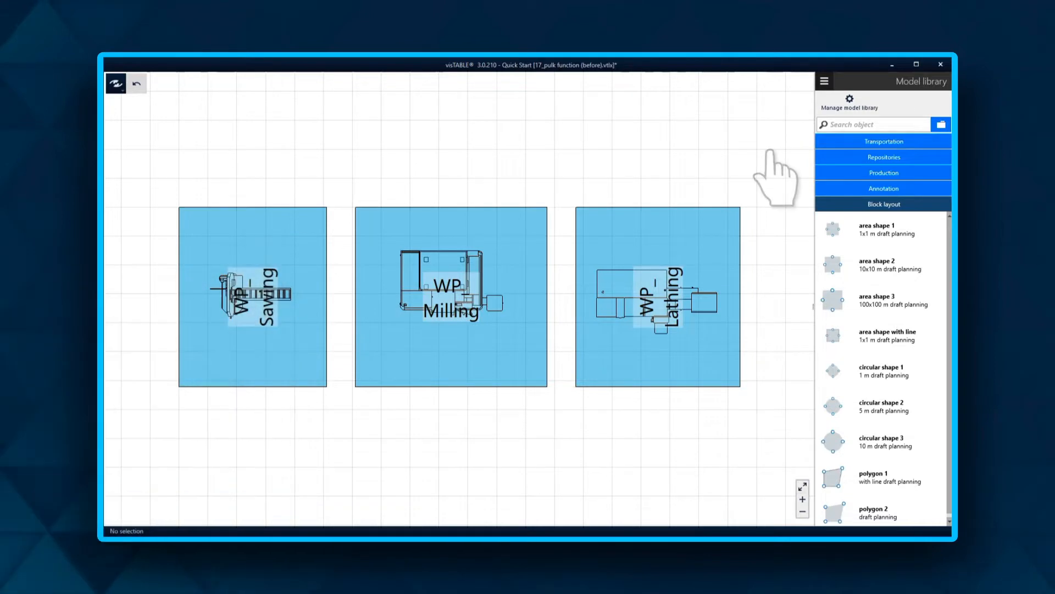
pyautogui.moveTo(774, 176)
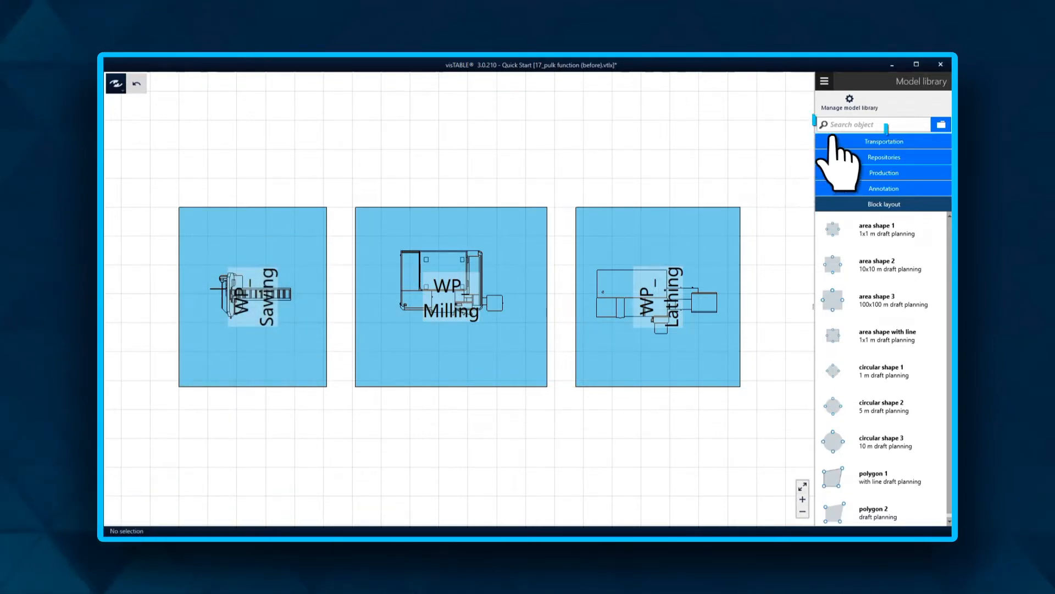
# Find the mesh box pallet in the Model library and place it in WP Sawing's bottom-left corner
pyautogui.write('mesh box')
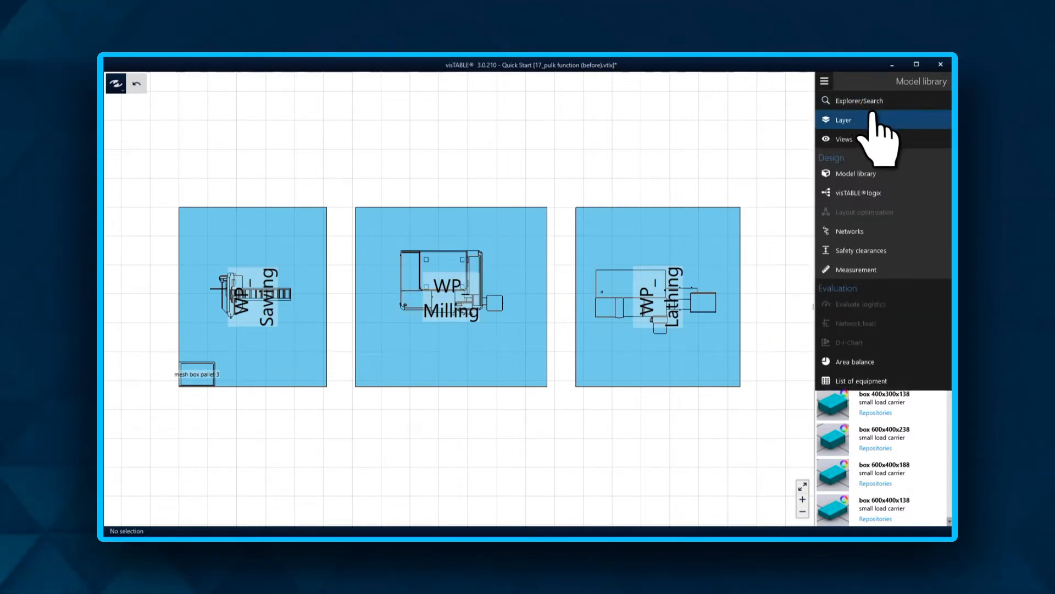
# Lock the 'areas' layer in Layer management so the workplace areas stay fixed
pyautogui.click(844, 119)
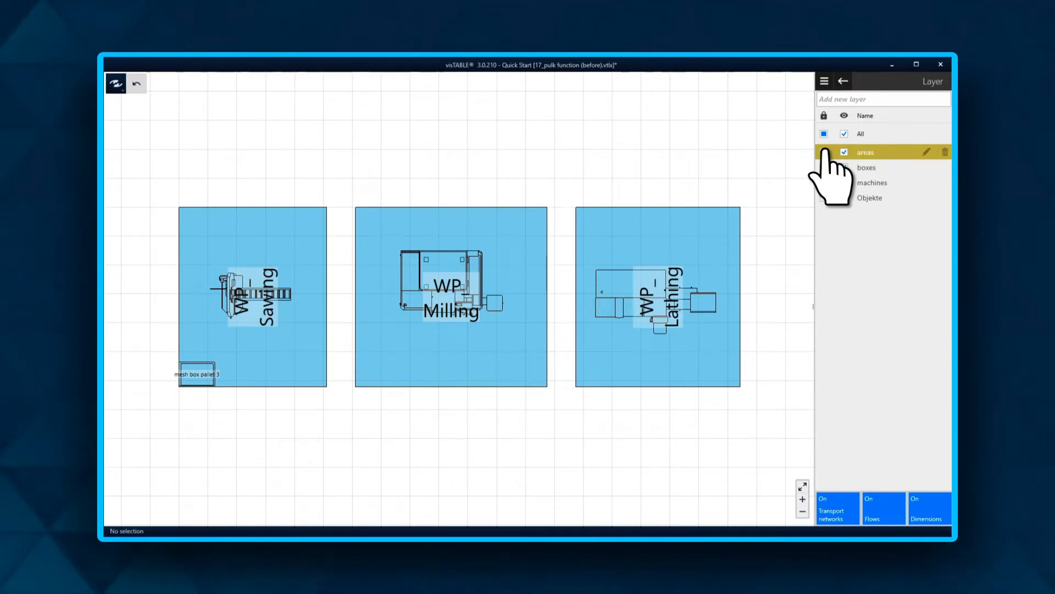
pyautogui.click(197, 374)
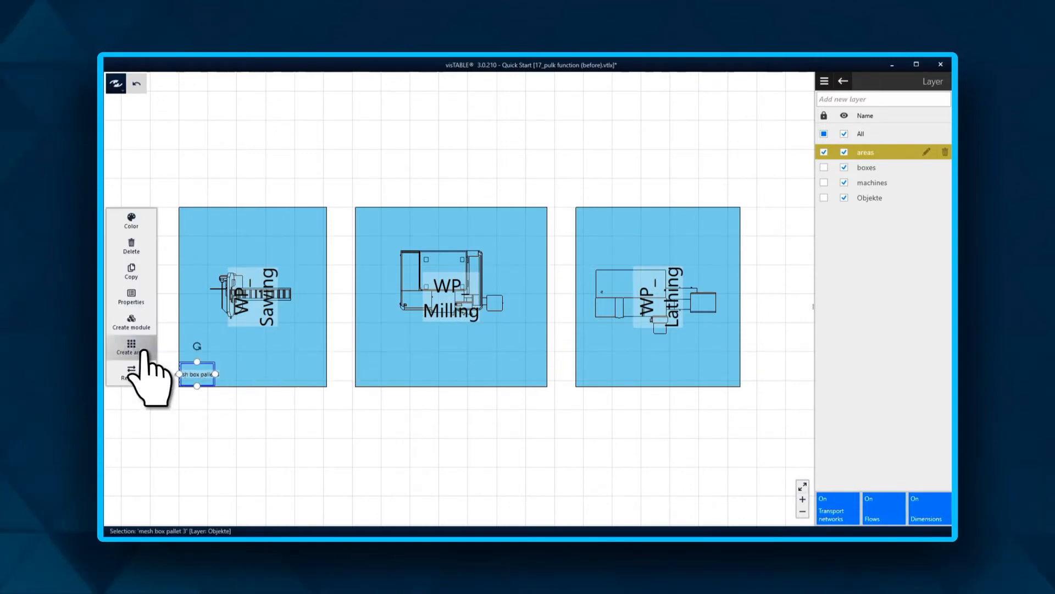
# Create an array with X Count 4 from the pallet and group the four resulting pallets
pyautogui.click(131, 347)
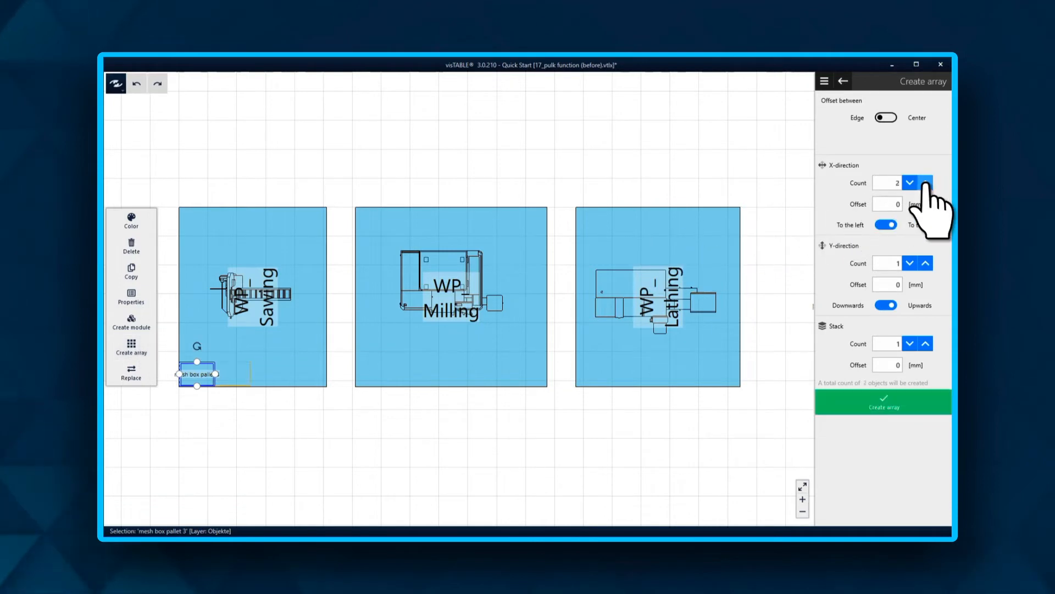
pyautogui.click(910, 183)
pyautogui.write('2')
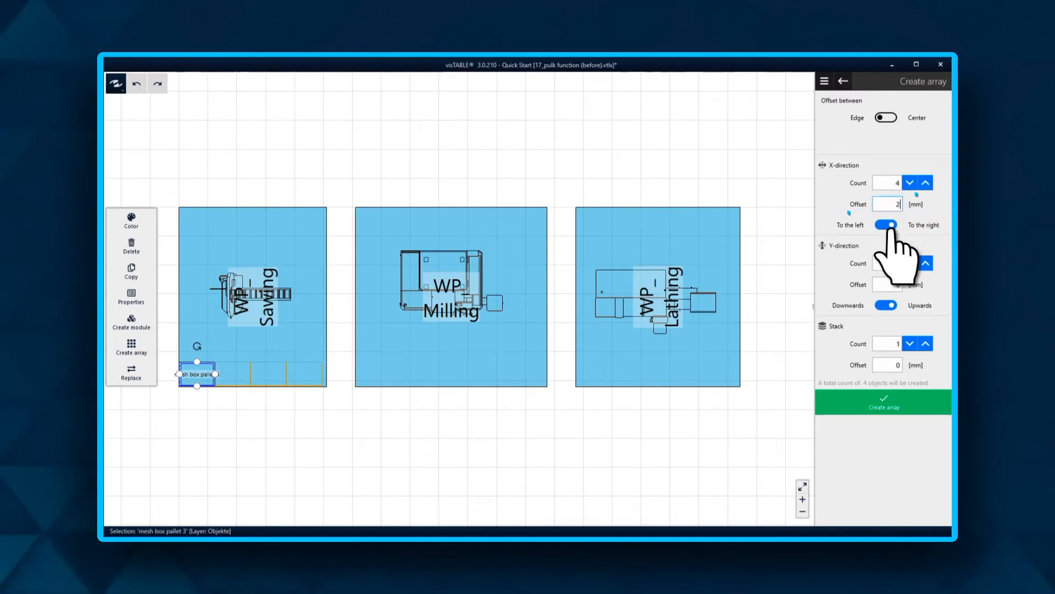
pyautogui.click(884, 402)
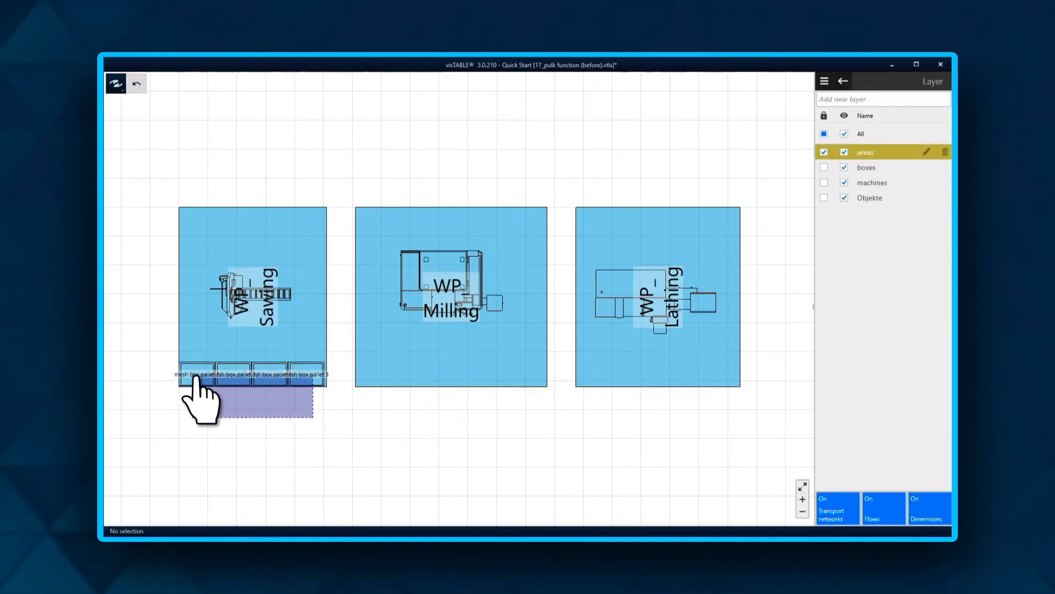
pyautogui.rightClick(196, 374)
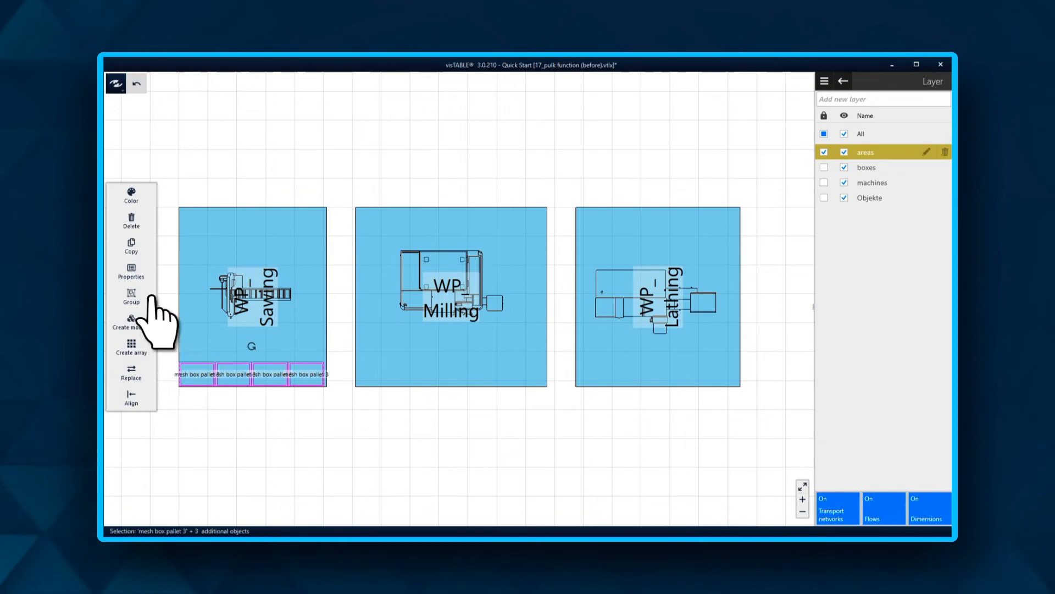
pyautogui.click(131, 296)
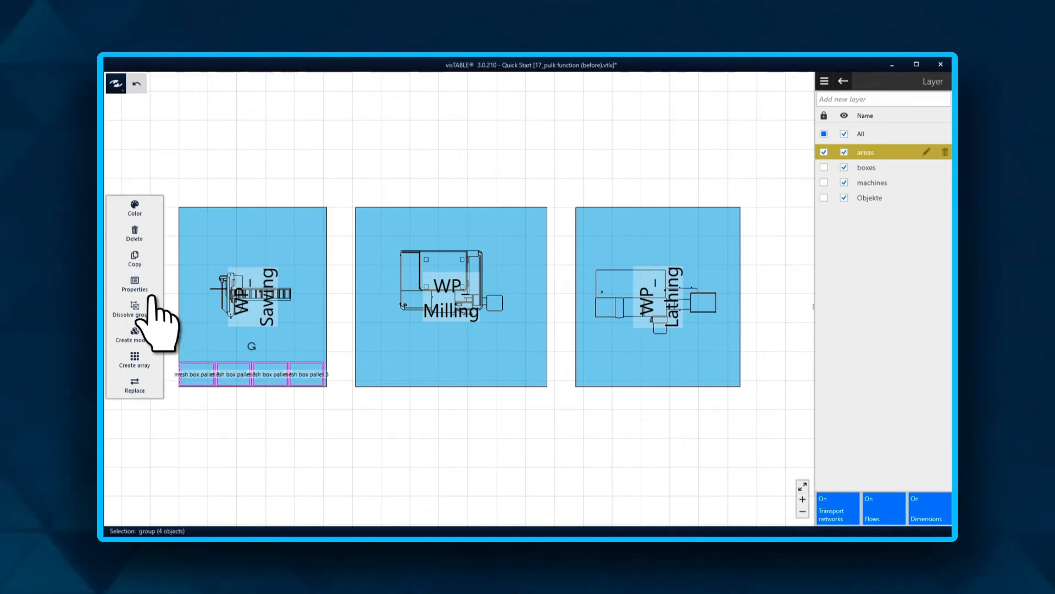
pyautogui.moveTo(134, 359)
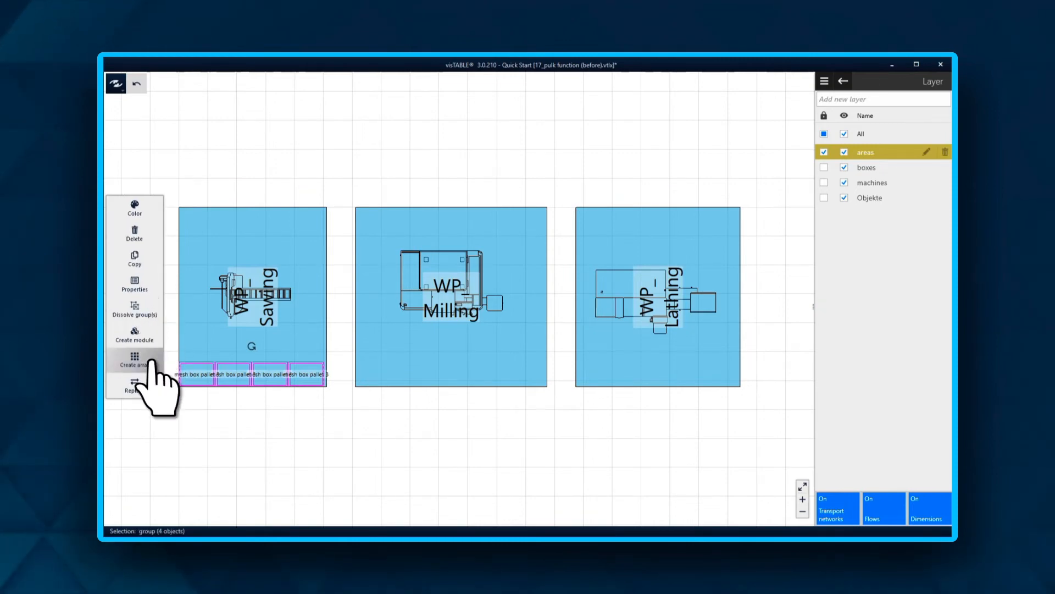
# Create an array with X Count 3 from the pallet group, copying the row to Milling and Lathing
pyautogui.click(135, 359)
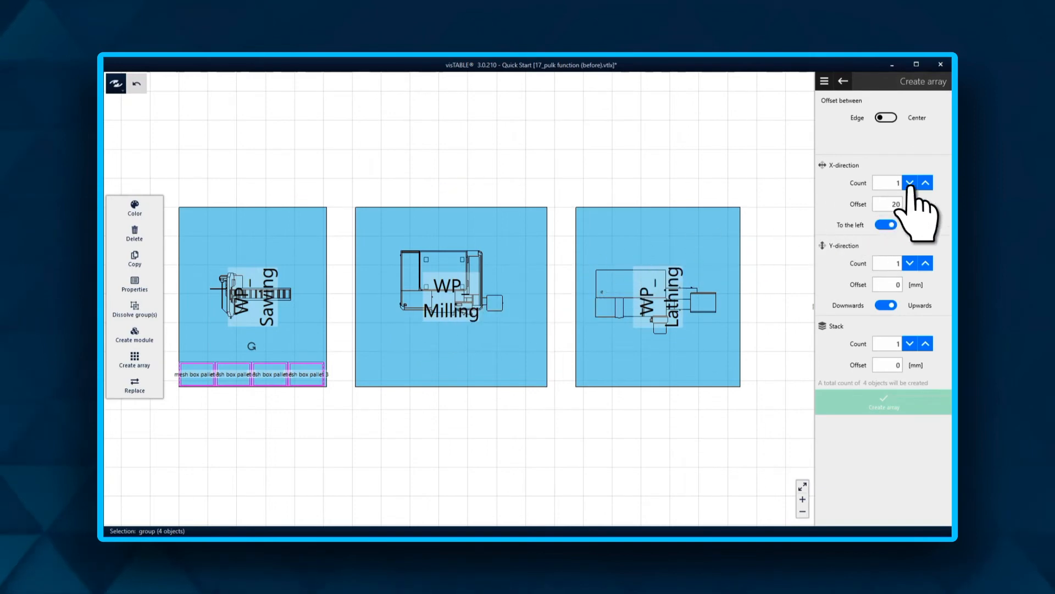
pyautogui.click(925, 183)
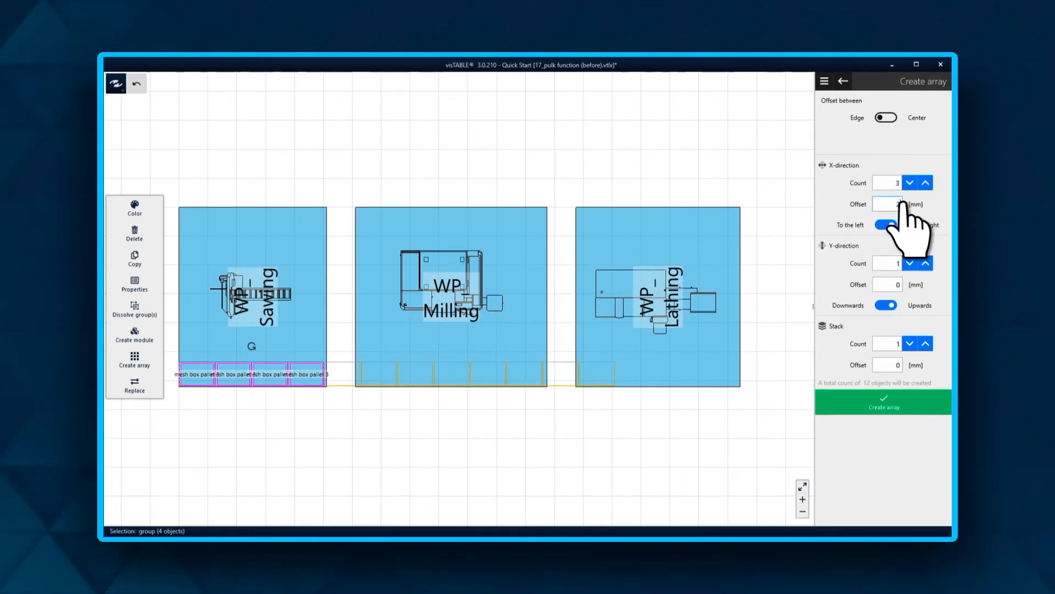
pyautogui.click(884, 402)
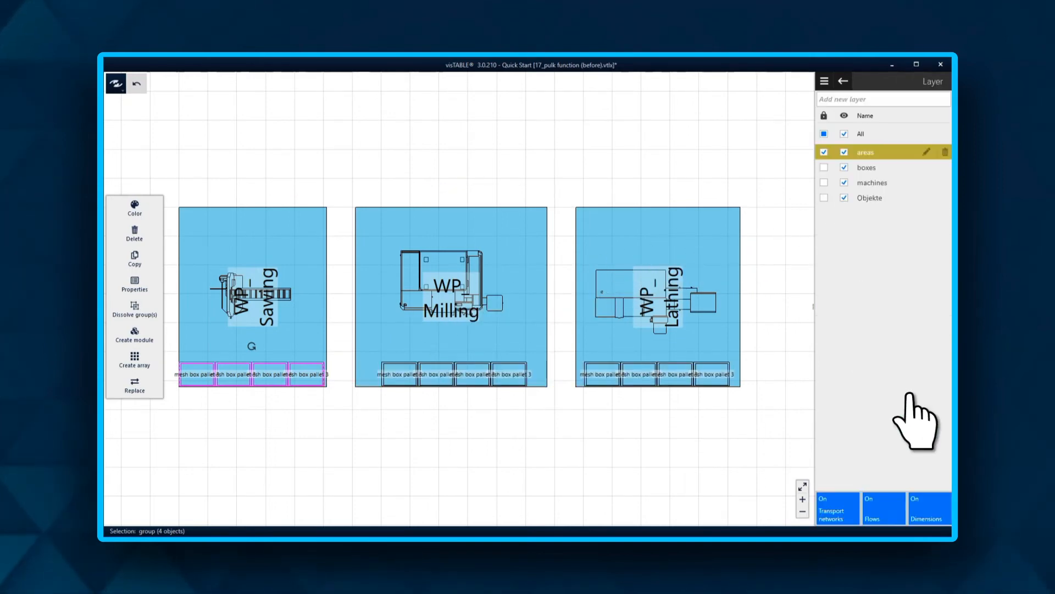